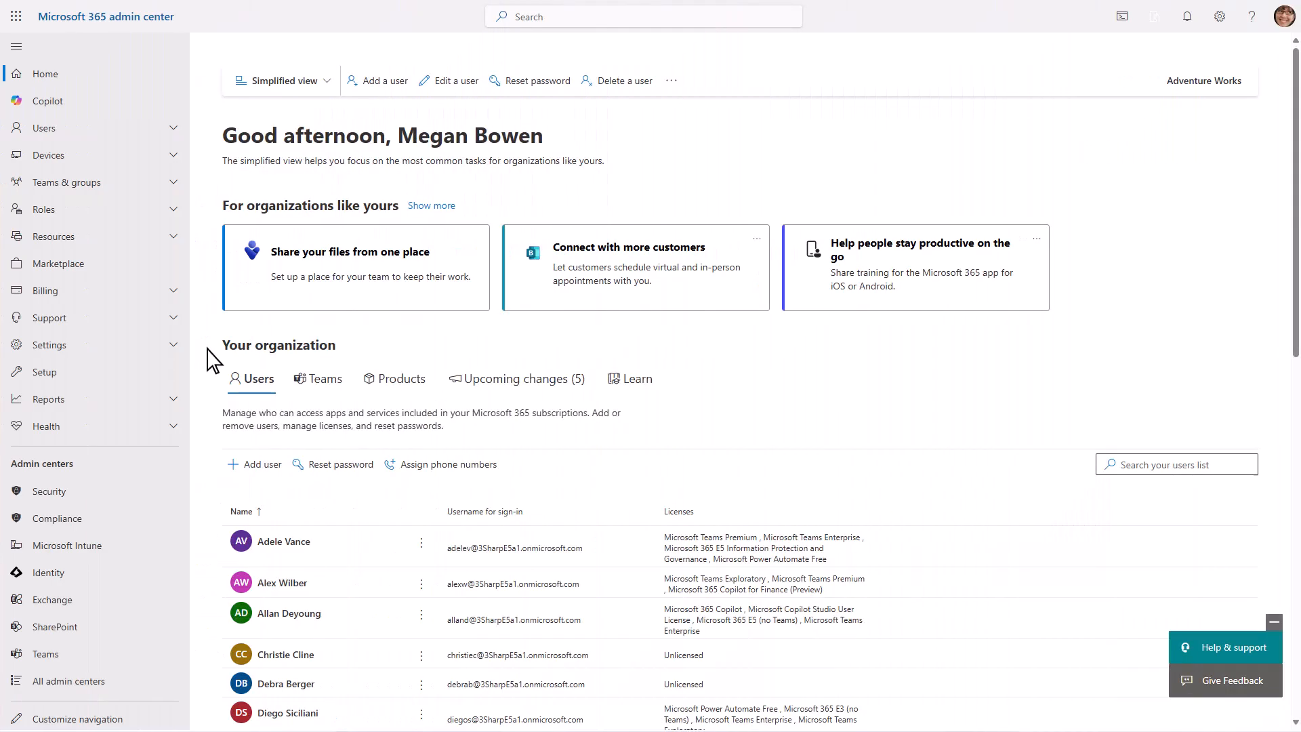
# Navigate to the Microsoft 365 Backup page under Settings in the left navigation.
pyautogui.click(49, 344)
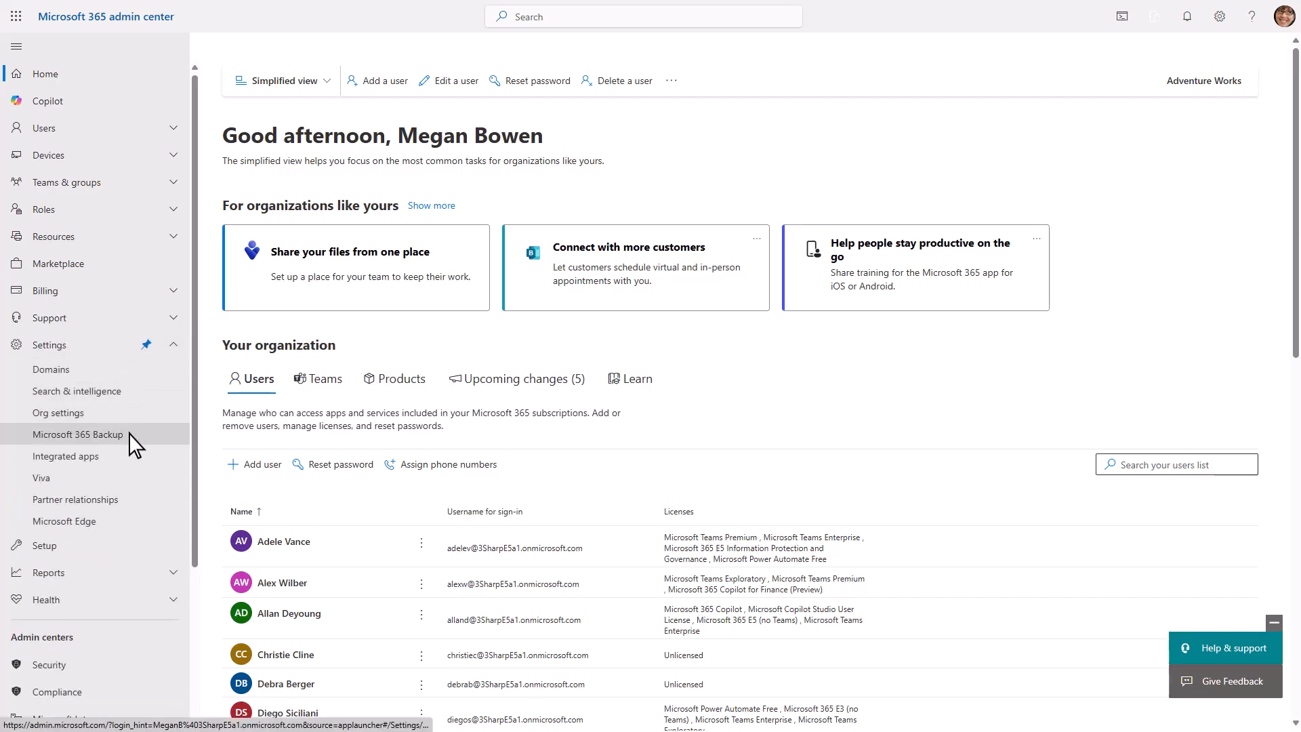
pyautogui.click(79, 434)
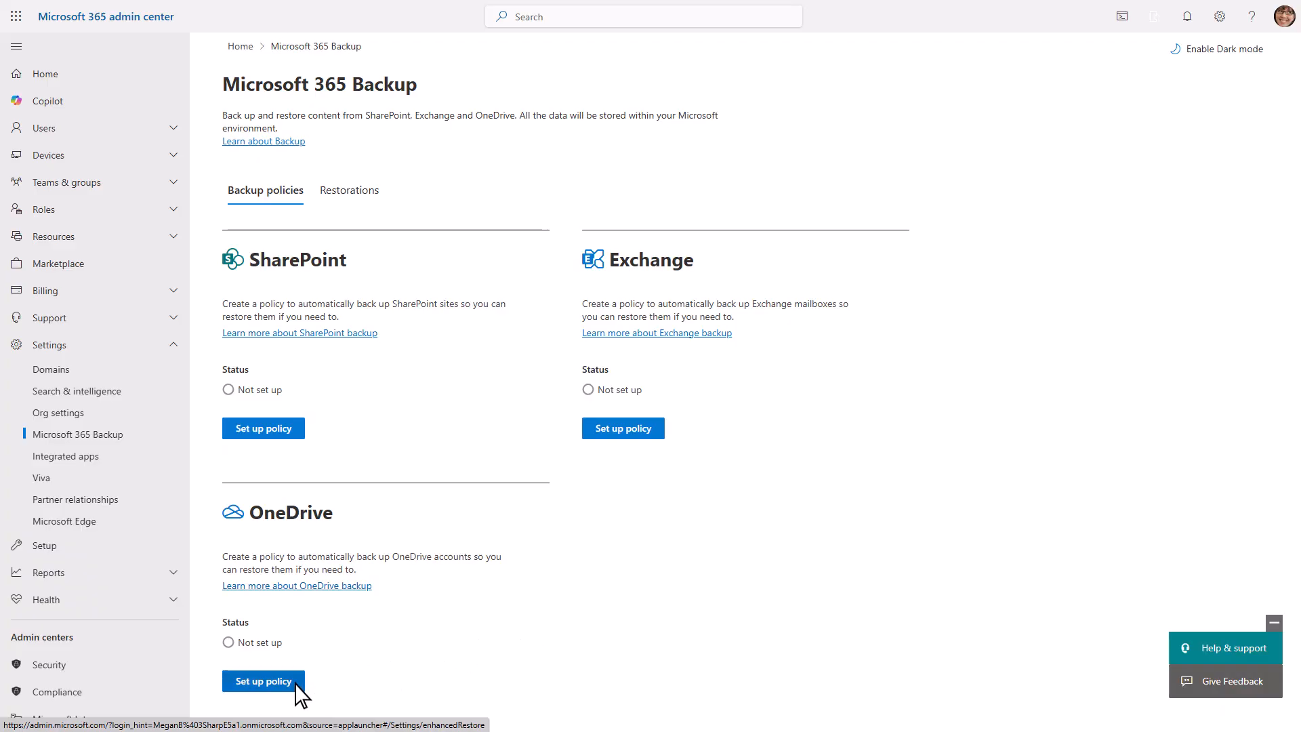
# Launch the Create OneDrive backup policy wizard via Set up policy.
pyautogui.click(263, 681)
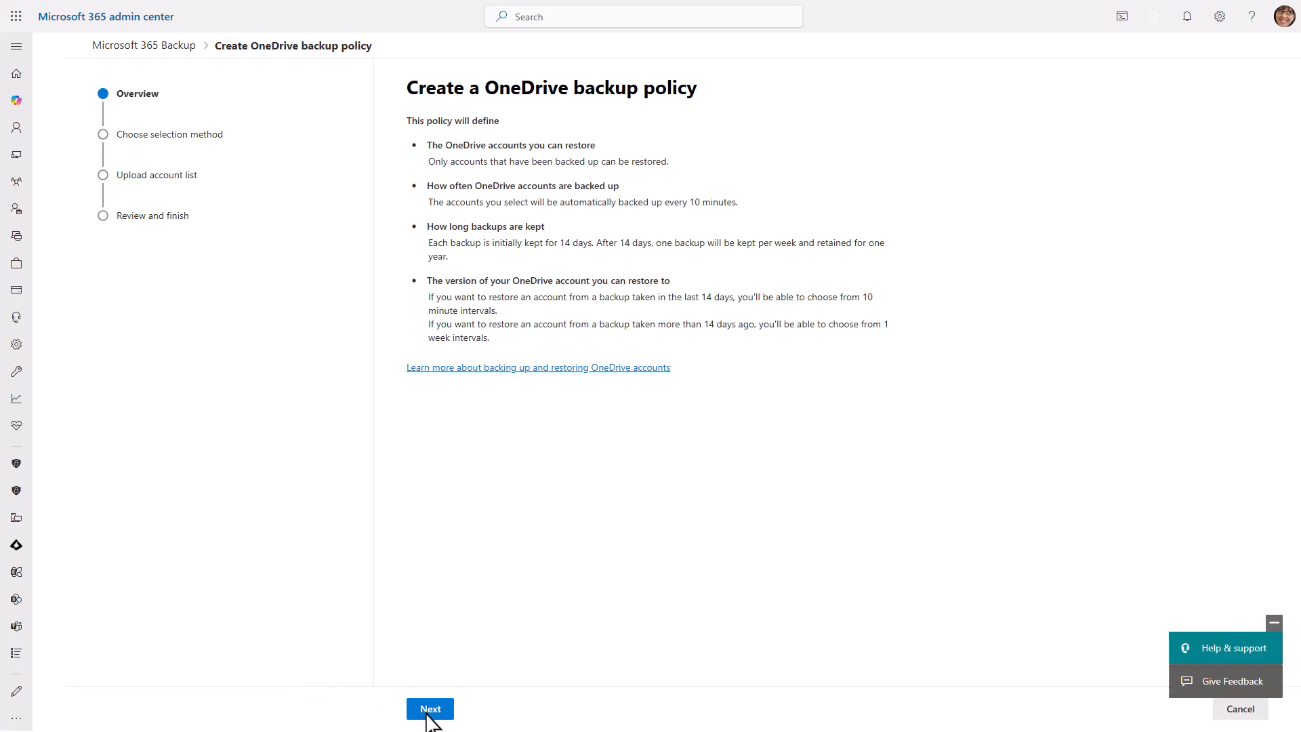
# Choose 'Select accounts individually' and advance to the account-selection step.
pyautogui.click(430, 709)
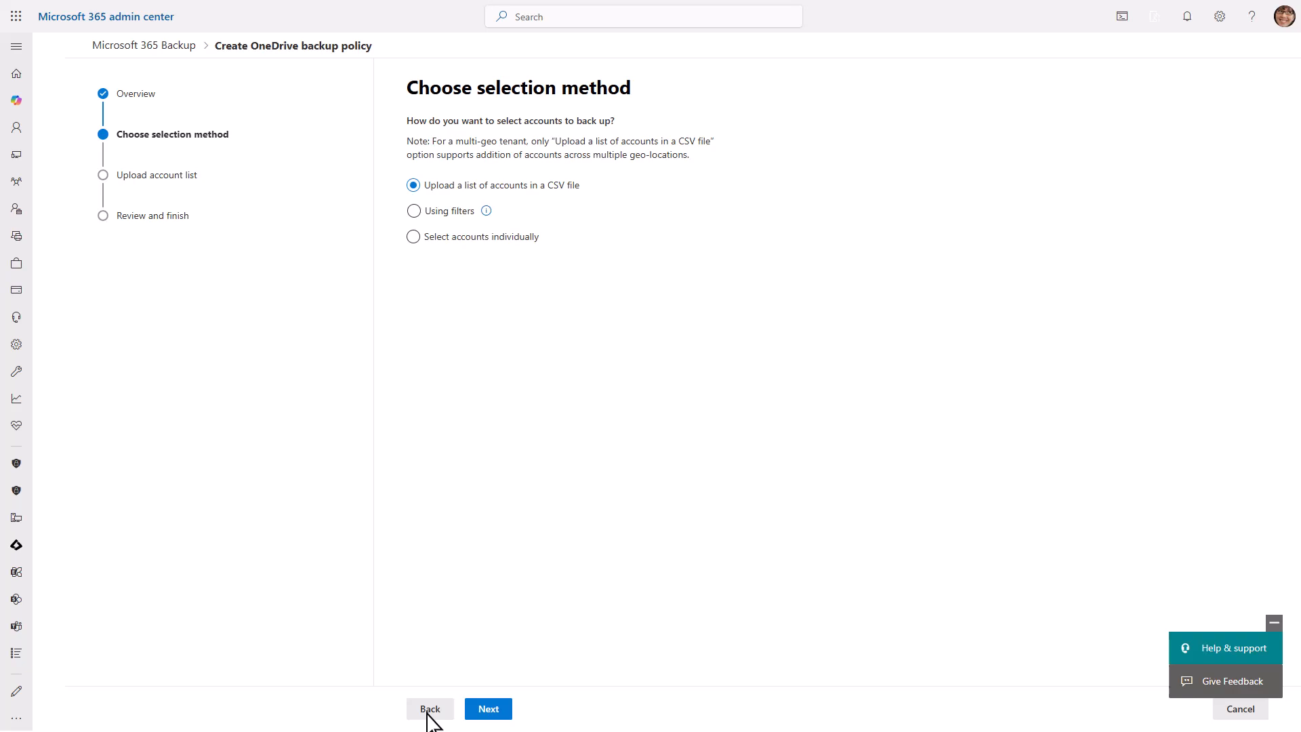
pyautogui.moveTo(479, 207)
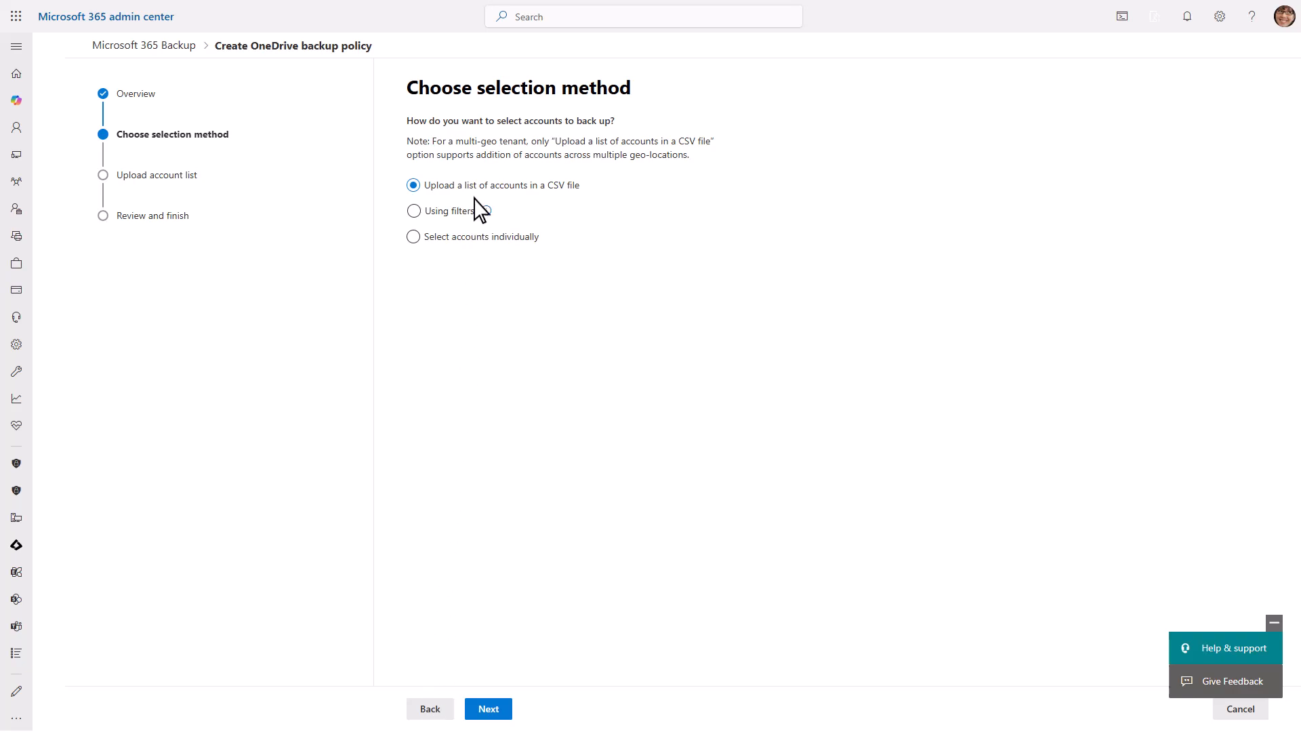
pyautogui.moveTo(488, 240)
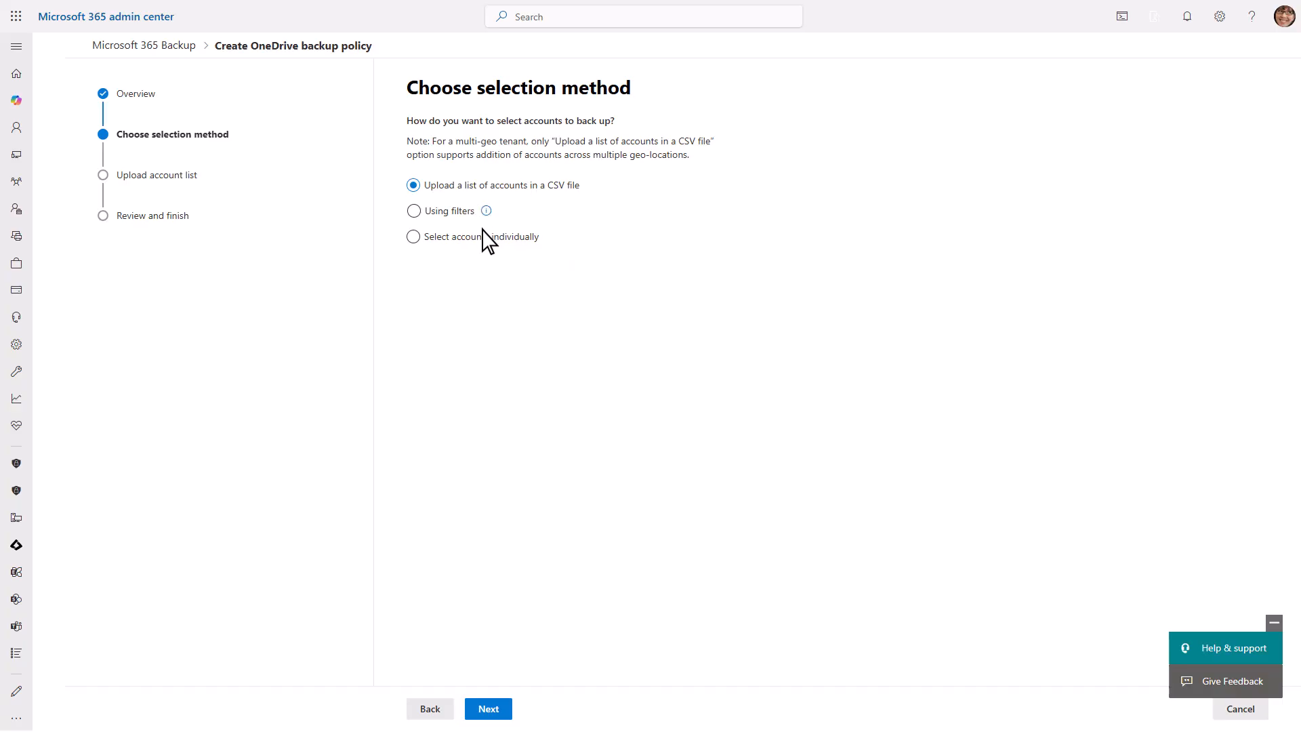
pyautogui.moveTo(484, 267)
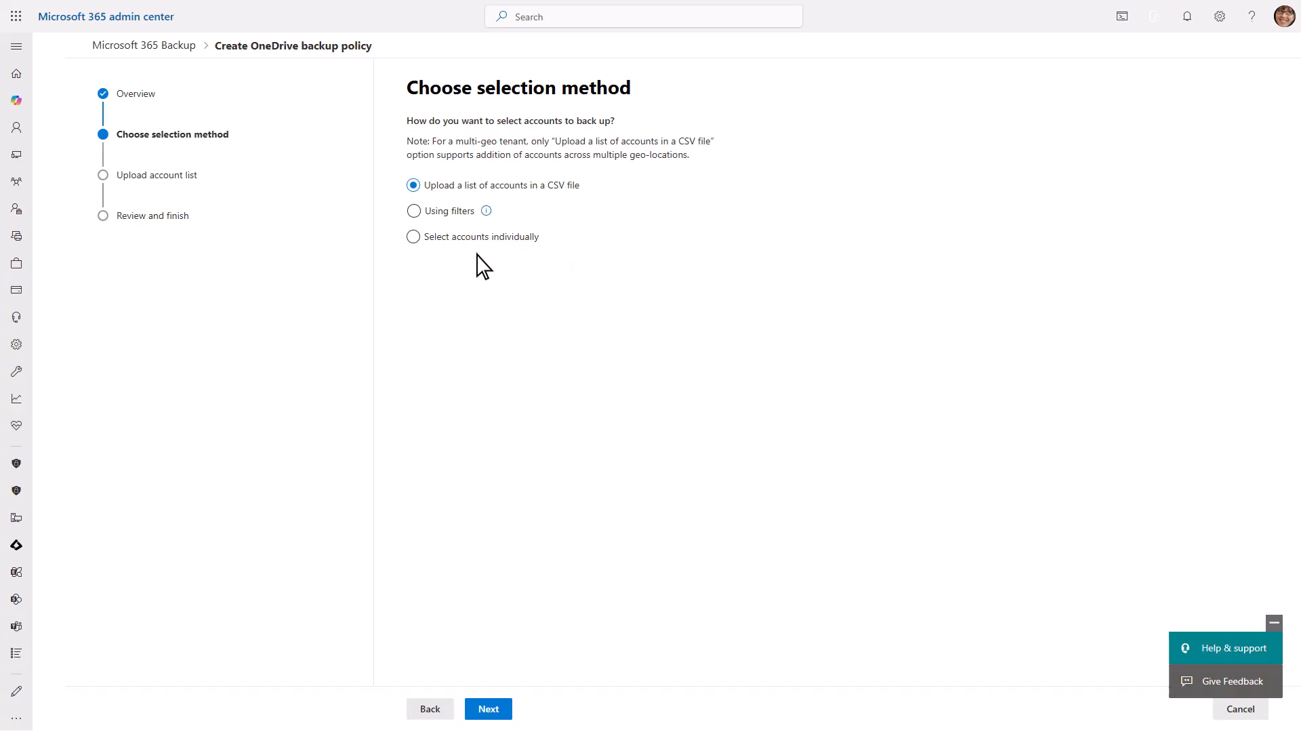
pyautogui.click(413, 235)
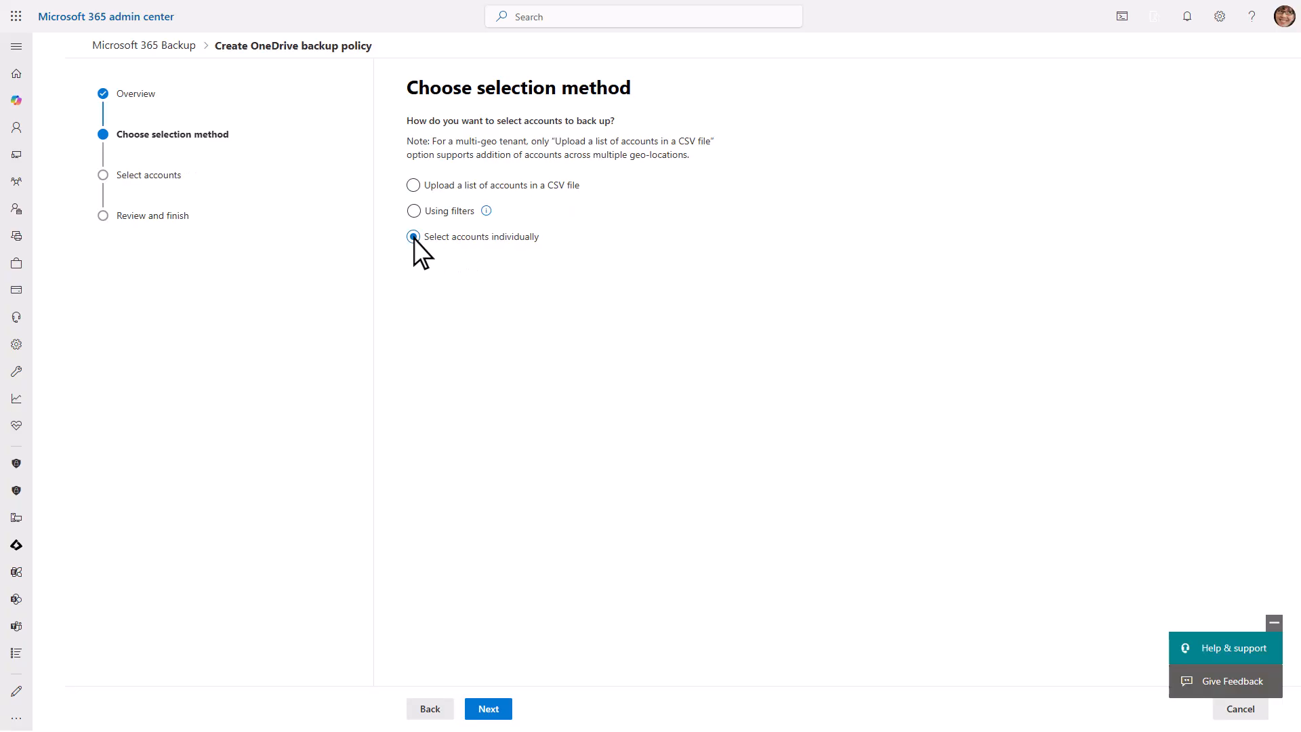
pyautogui.click(488, 709)
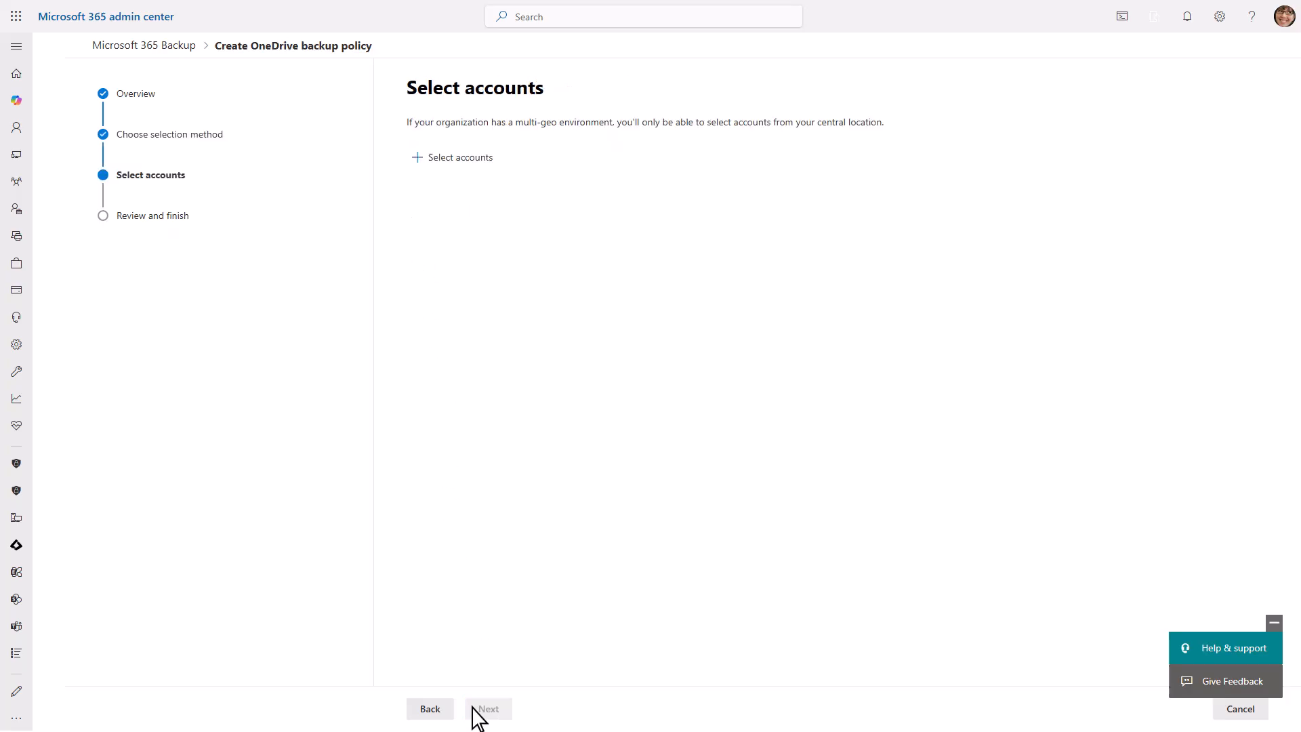
# Add seven user accounts from the selection panel to the policy's scope.
pyautogui.click(460, 157)
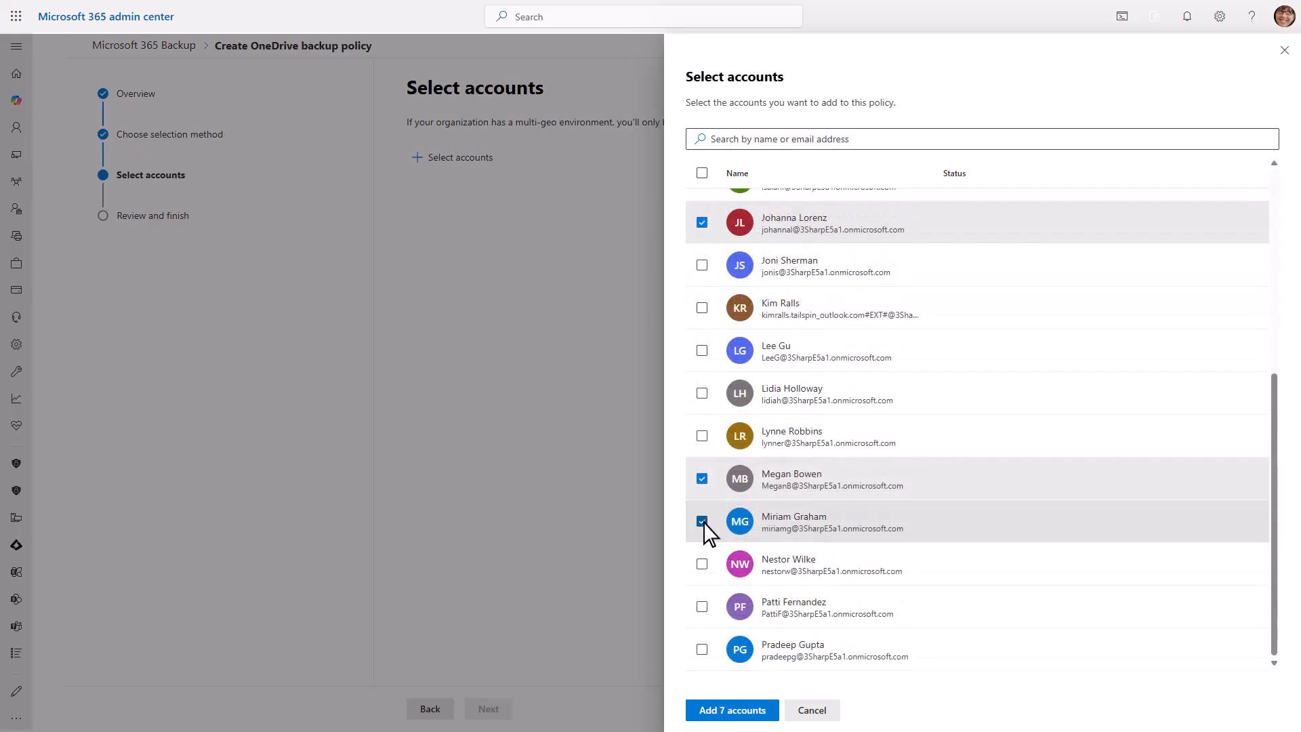
pyautogui.click(702, 520)
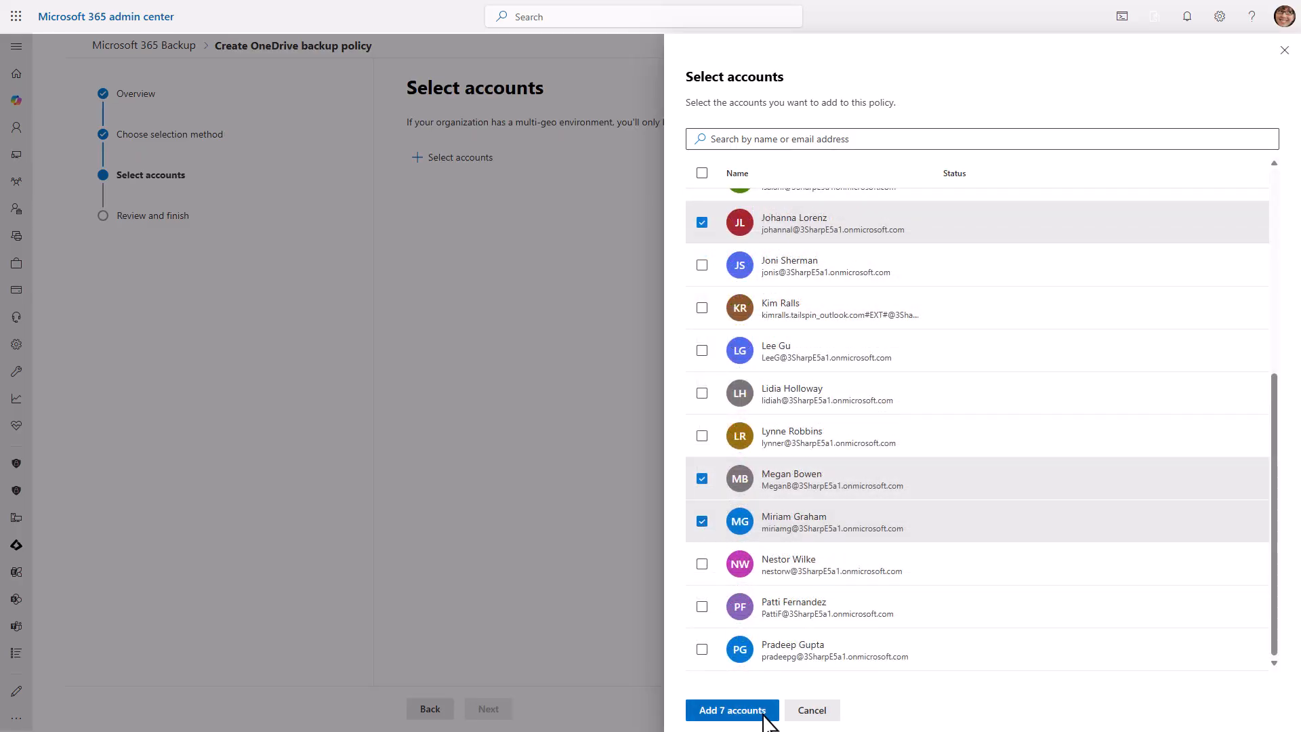
pyautogui.click(730, 710)
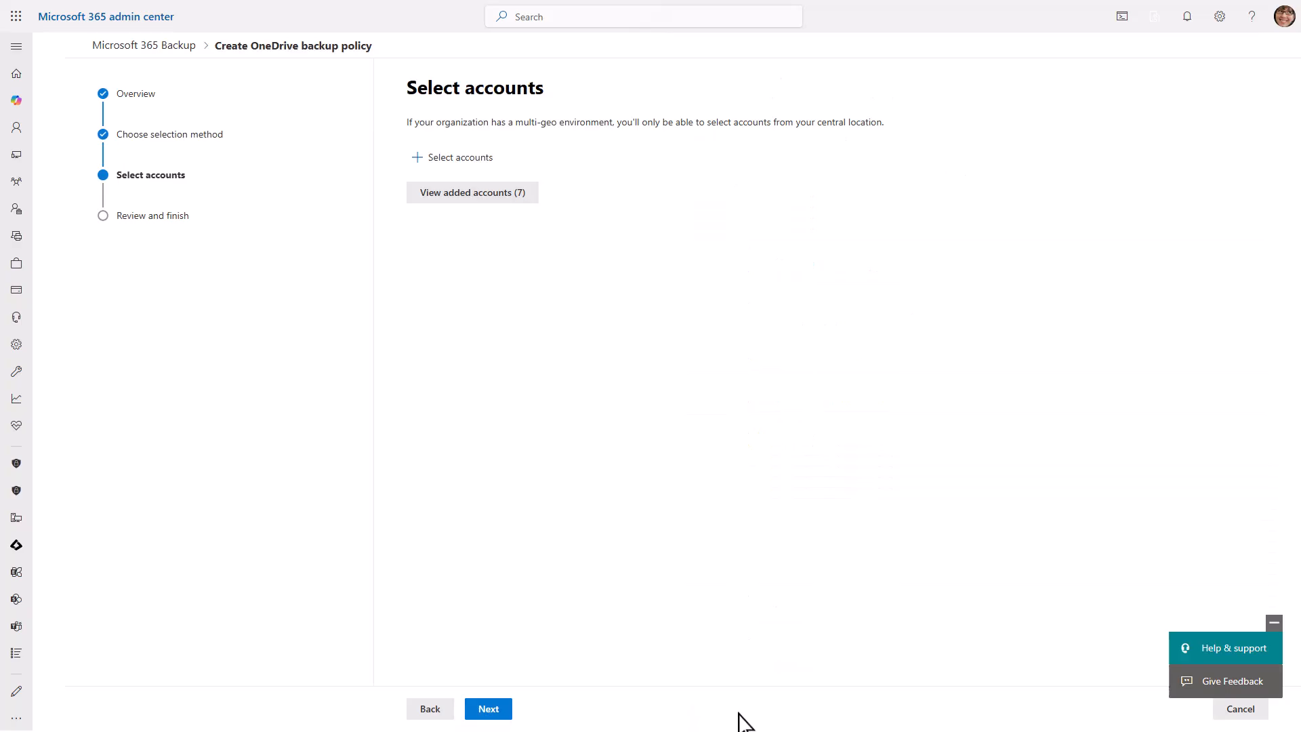
# Review the scope, create the OneDrive backup policy and finish so it shows active.
pyautogui.click(488, 709)
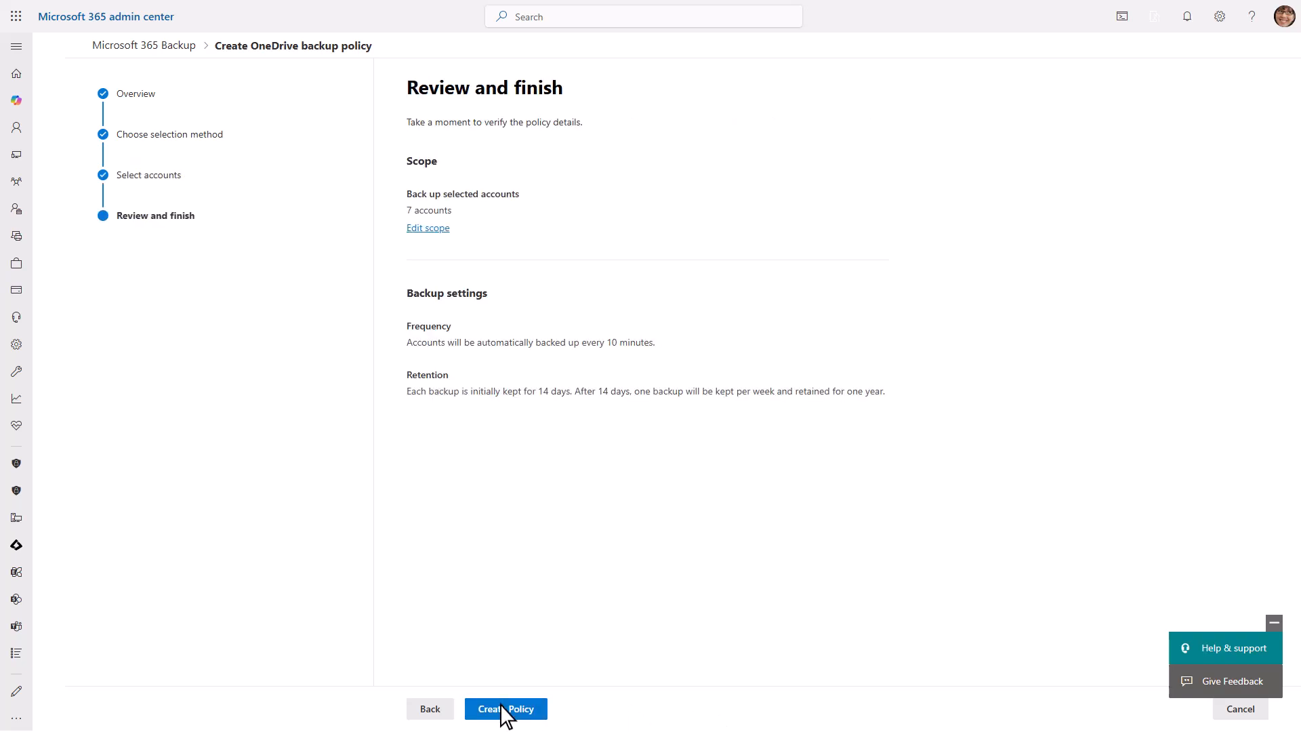
pyautogui.click(505, 708)
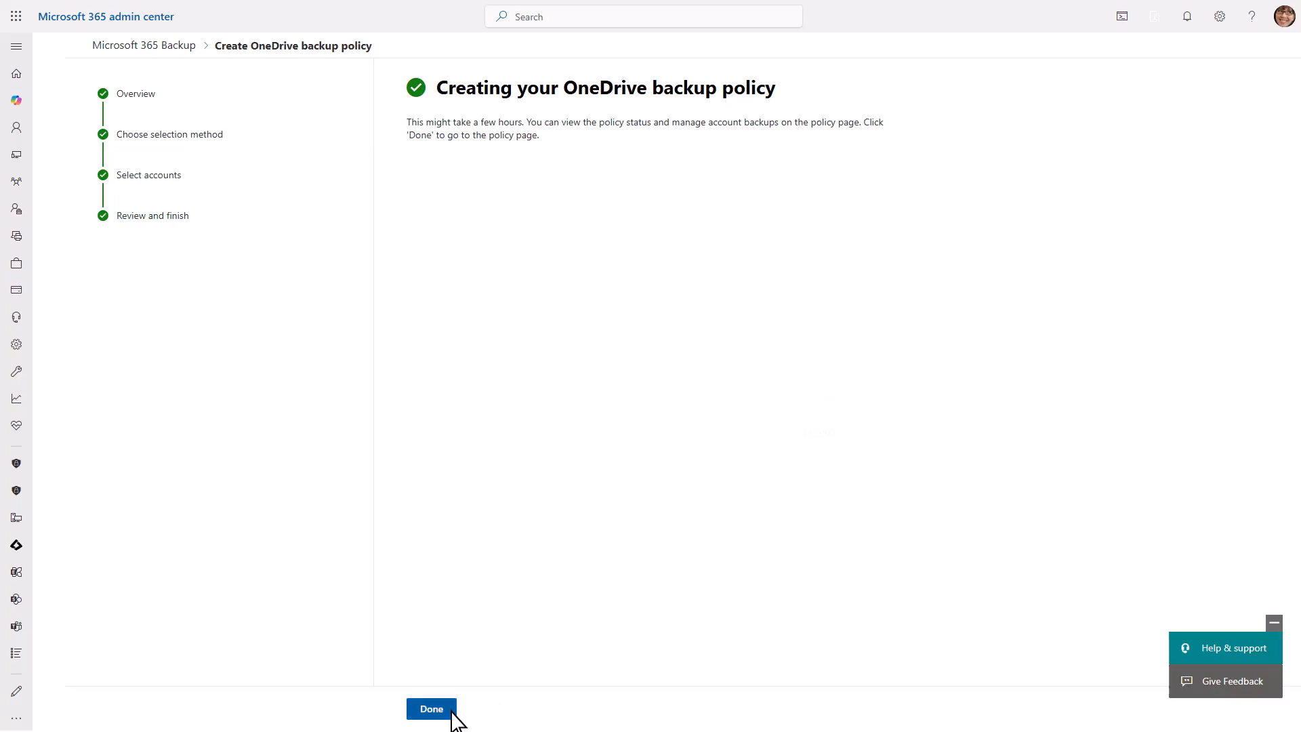
pyautogui.click(431, 709)
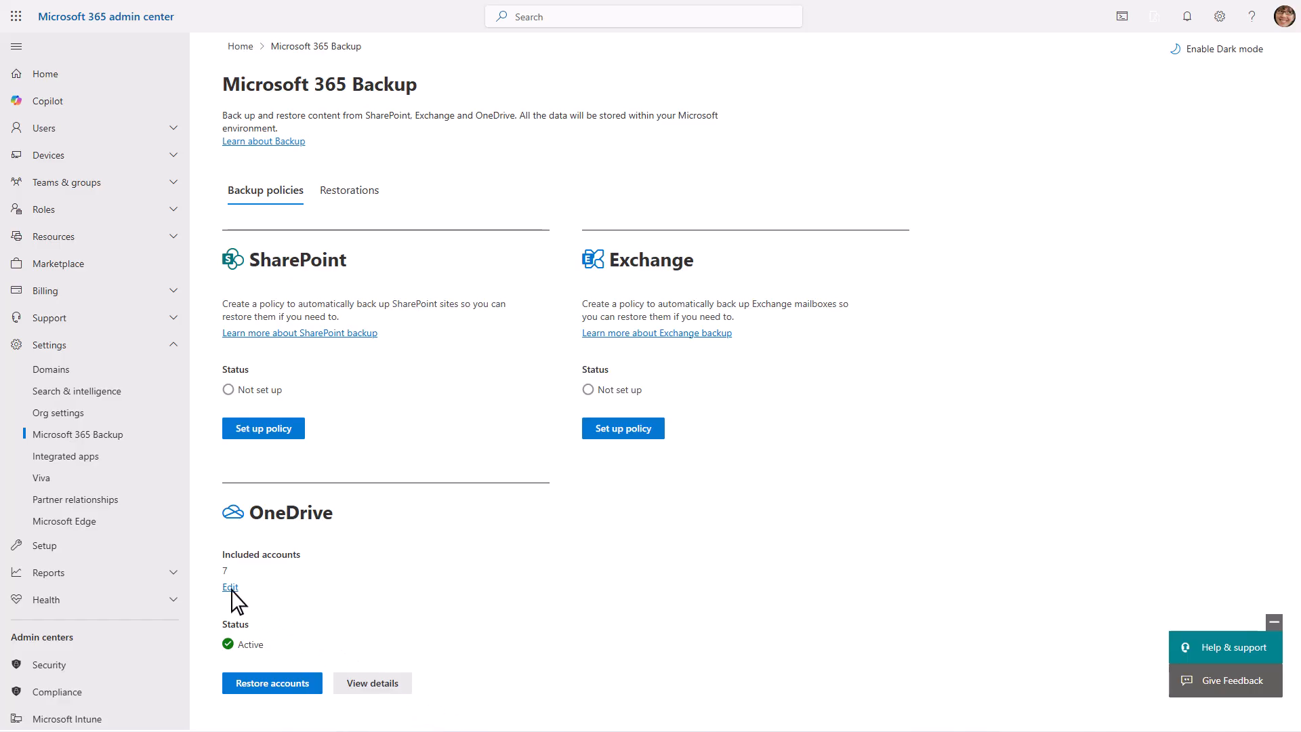
pyautogui.click(231, 587)
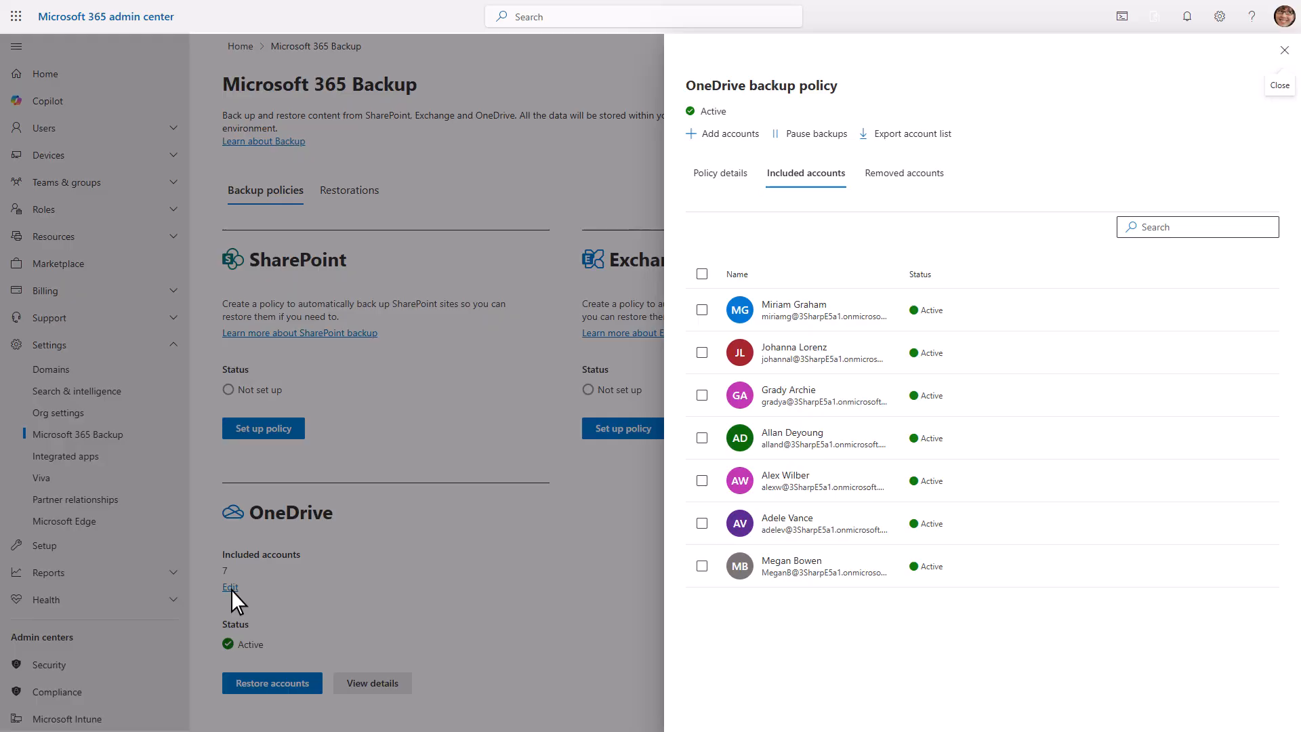
pyautogui.moveTo(705, 363)
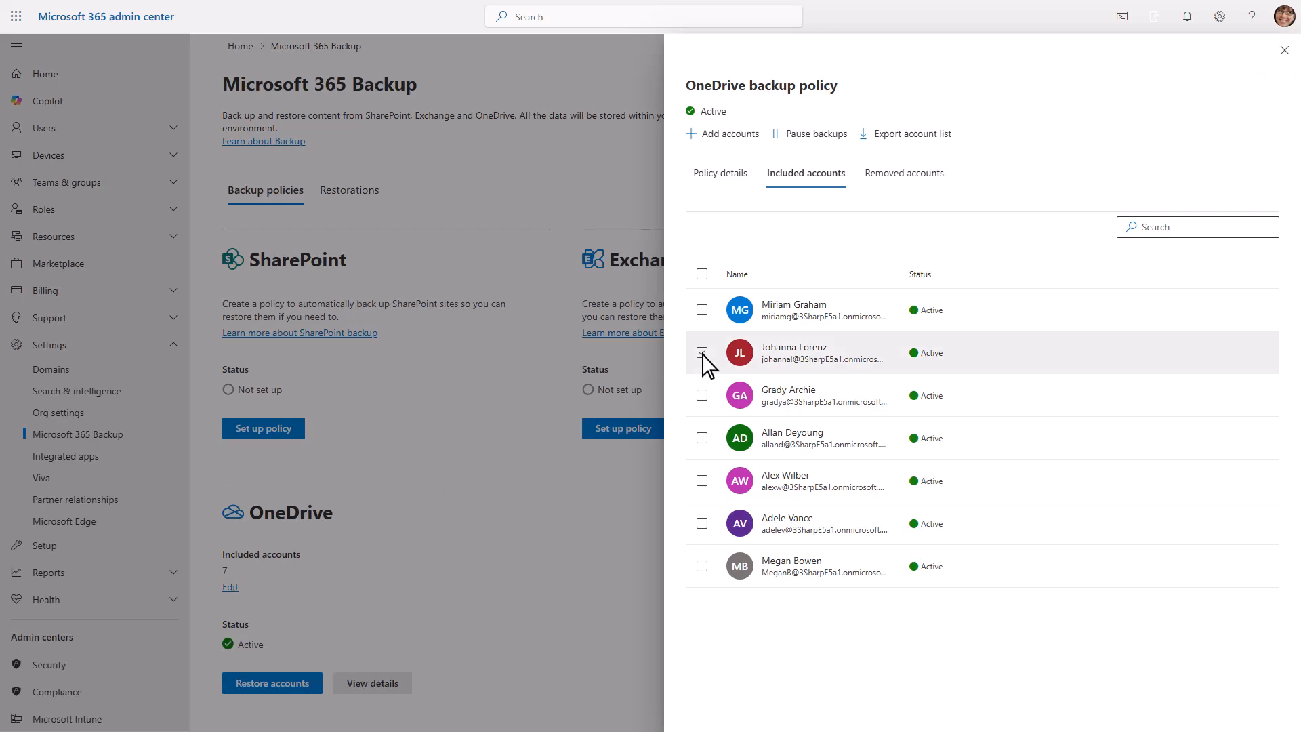
pyautogui.click(702, 352)
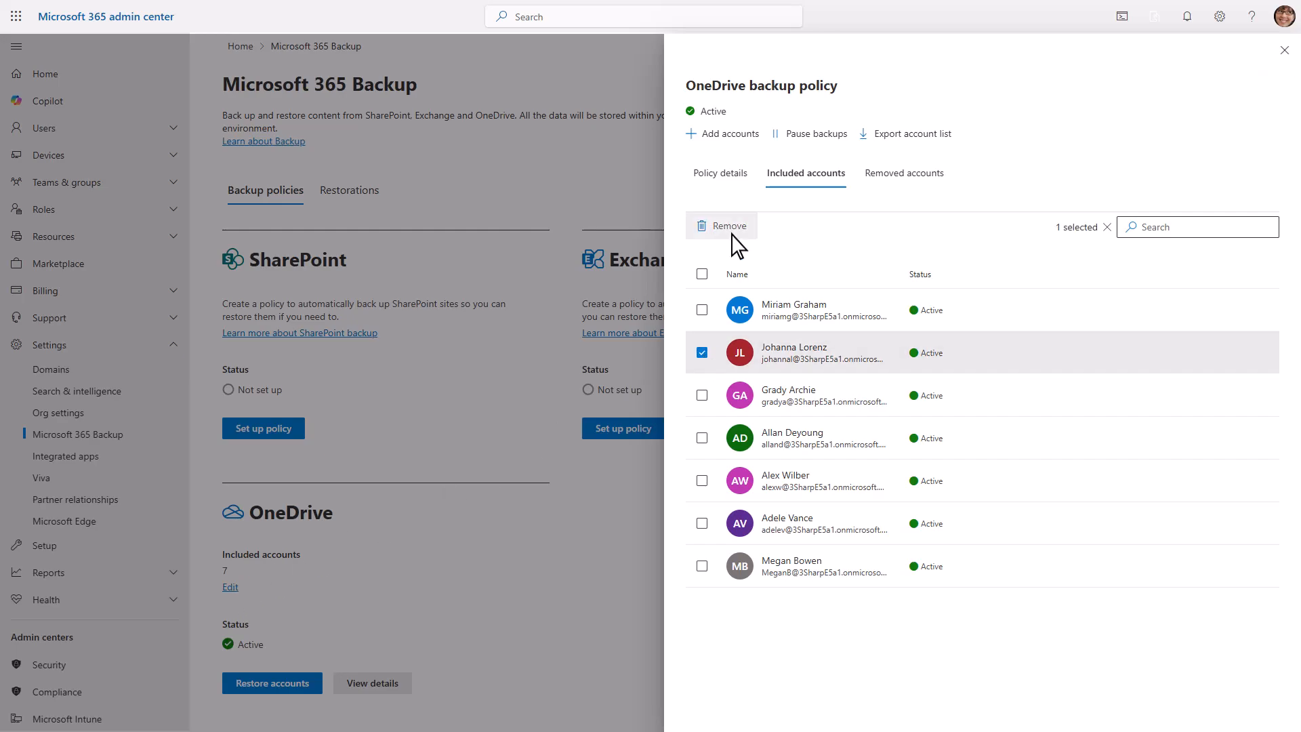
pyautogui.click(718, 225)
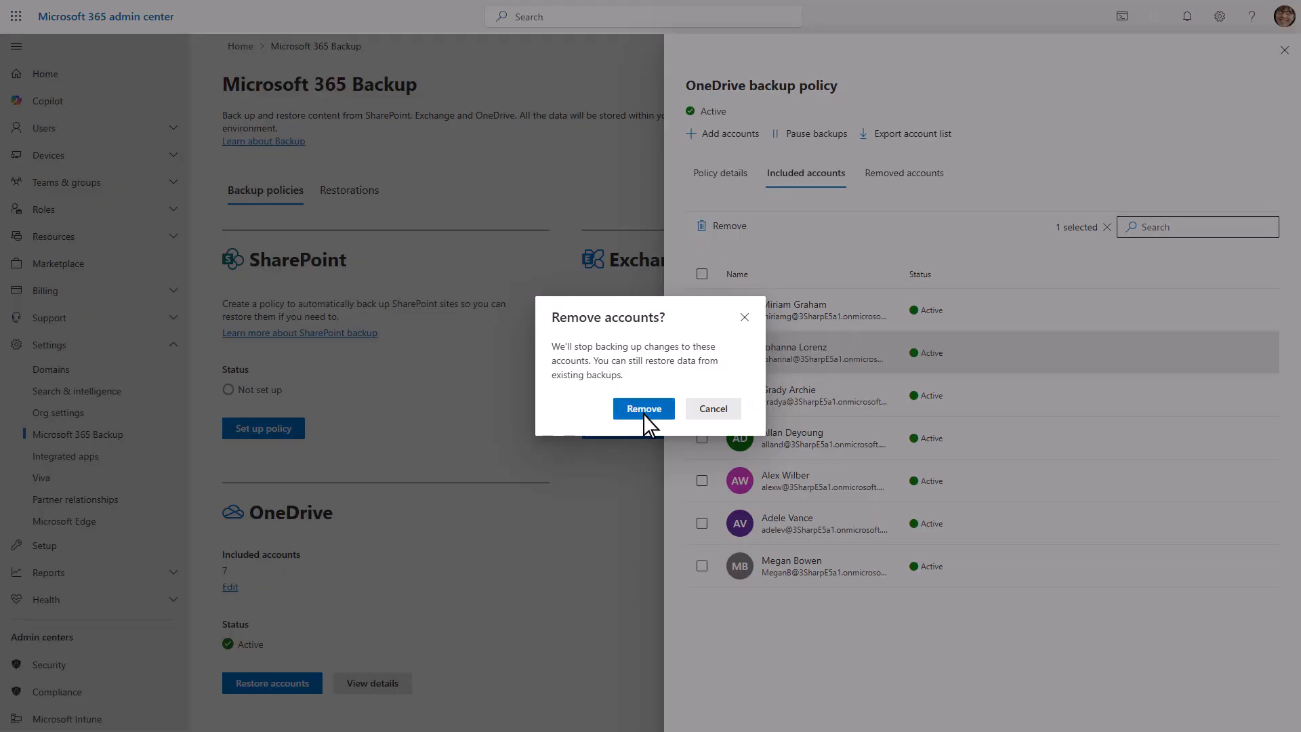
pyautogui.click(642, 408)
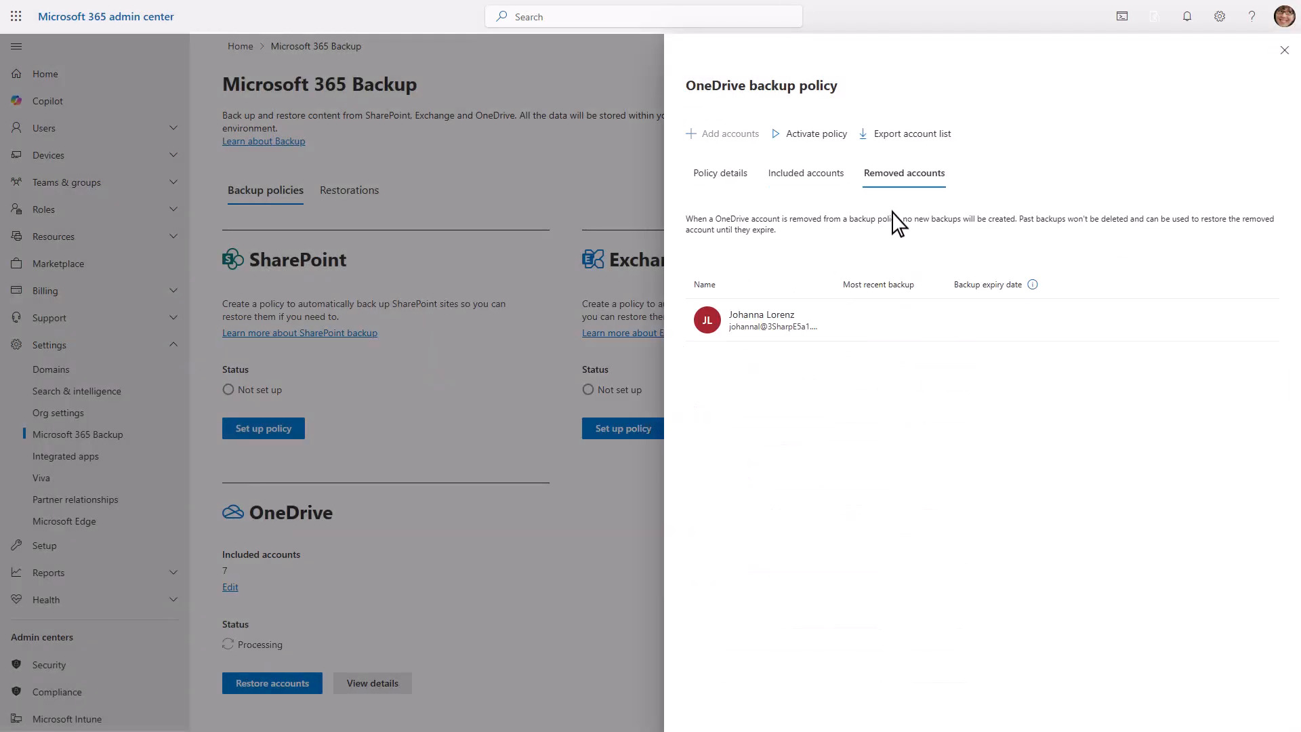